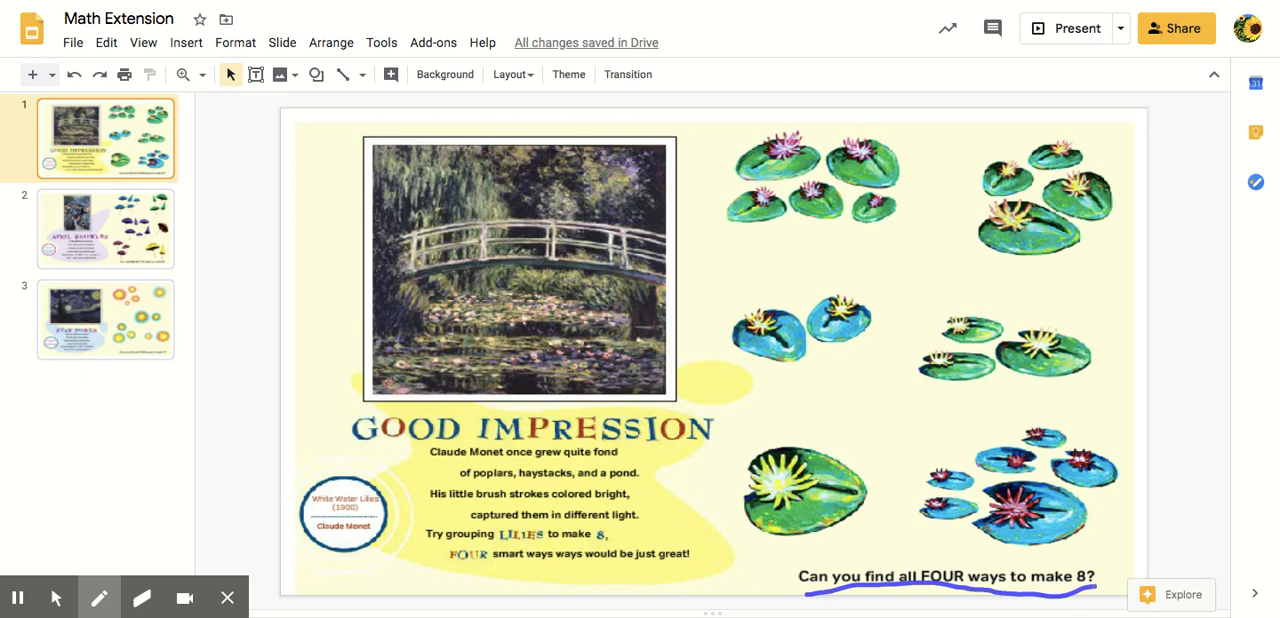
mouse_move(943, 413)
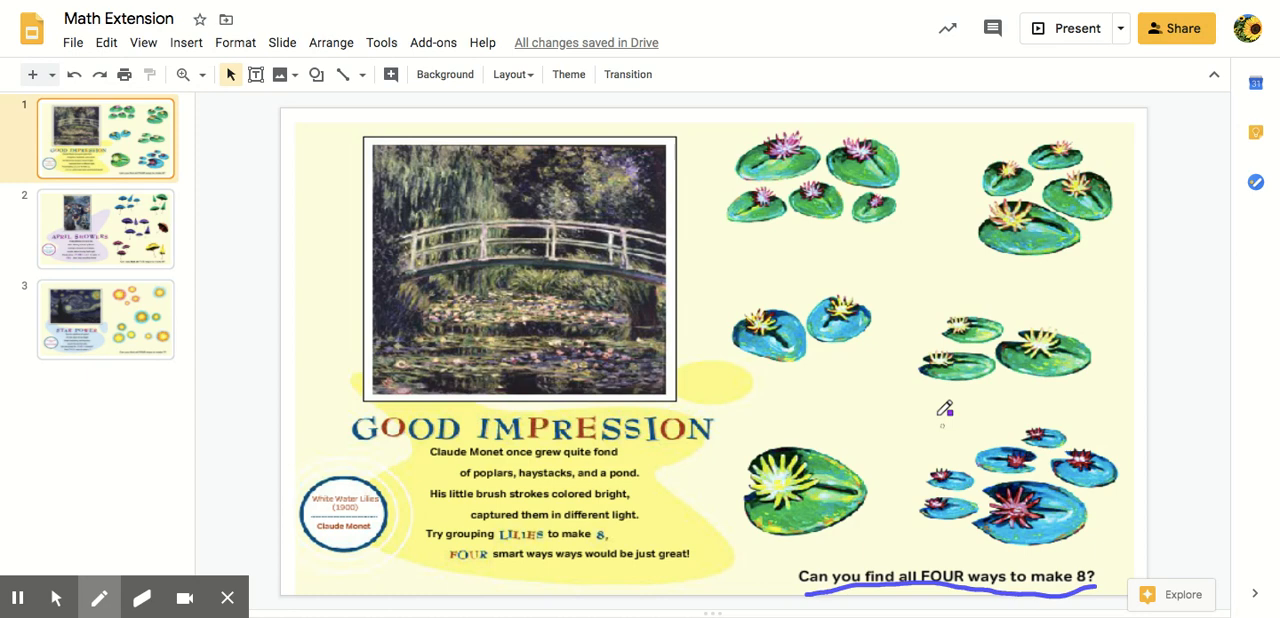
mouse_move(877, 193)
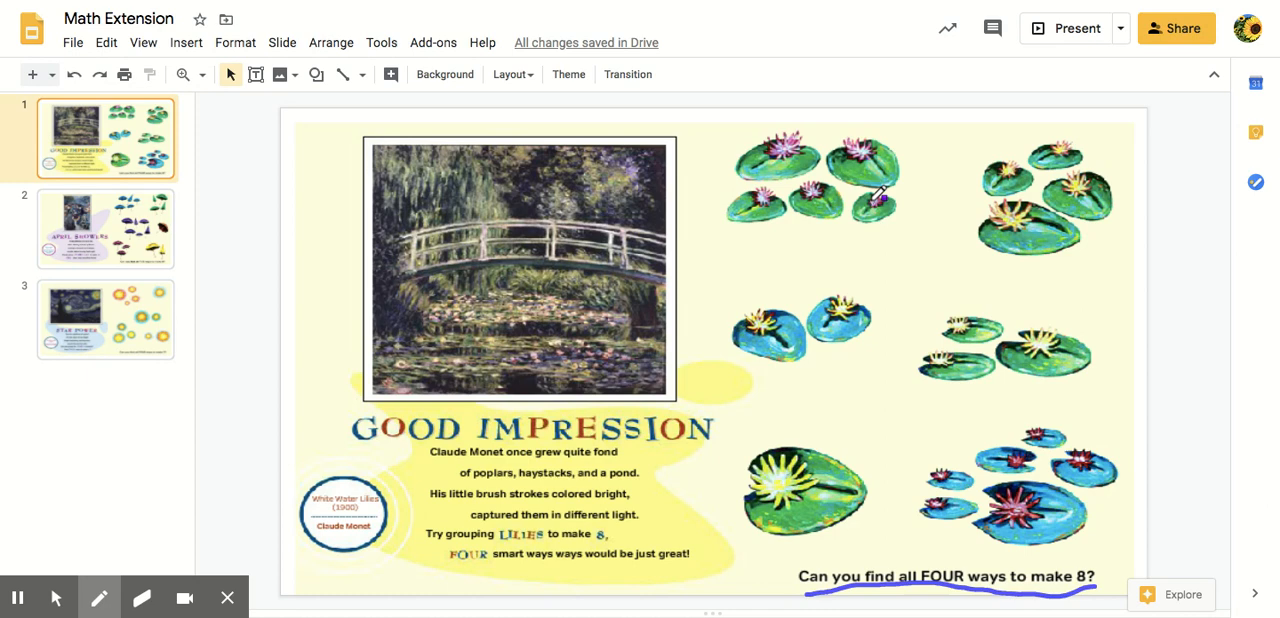
Draw a blue pen line from the top-left lily pad cluster to the middle-right lily pads
drag(880, 210, 968, 310)
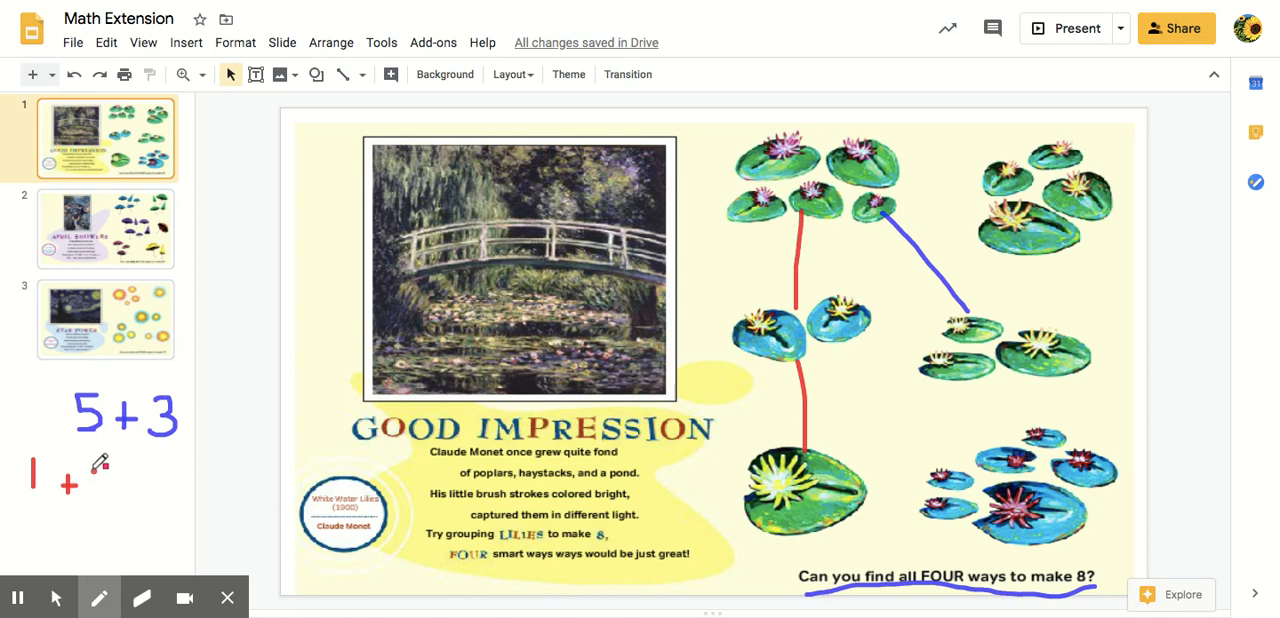
Draw a red pen stroke beside the slide to begin the number sentence "1 +"
drag(90, 485, 185, 485)
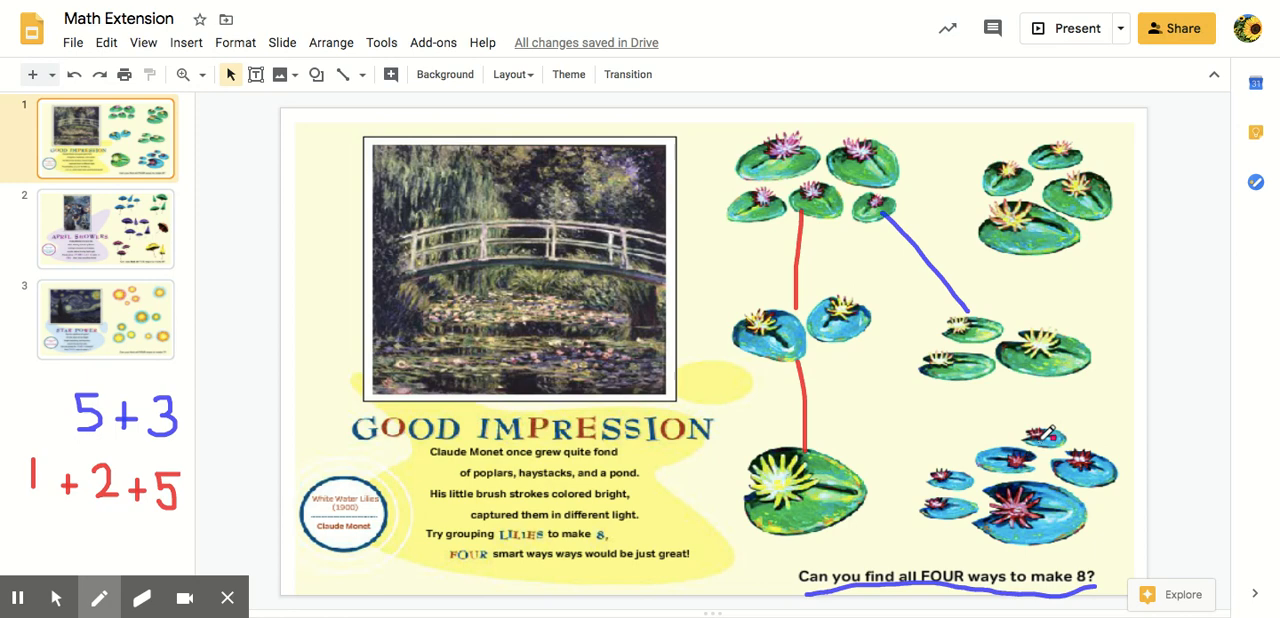
Finish the red number sentence "1+2+5" to the left of the slide
click(99, 597)
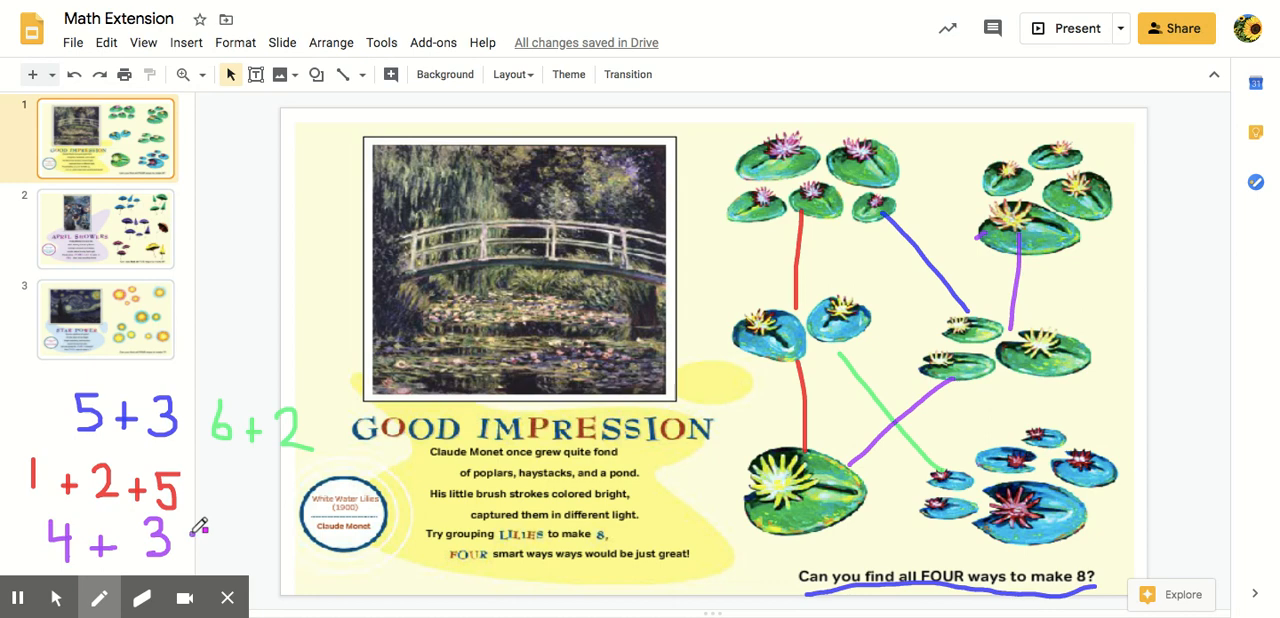
Finish the purple number sentence with "+ 1" so it reads "4 + 3 + 1"
drag(195, 540, 230, 540)
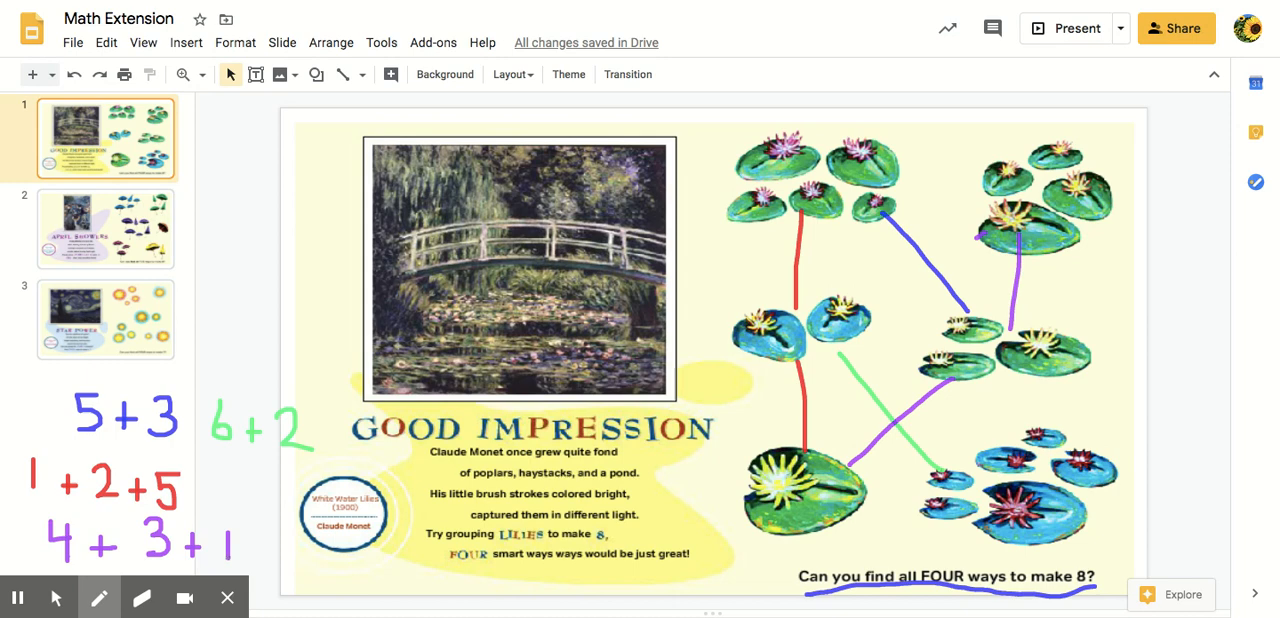